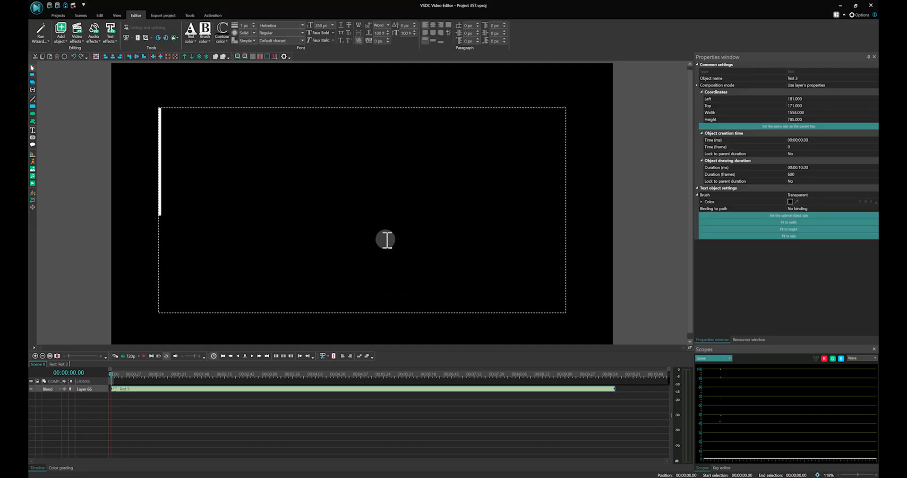
Enter the title text 'VSDC' and convert it to a free shape with default settings
text(VSDC)
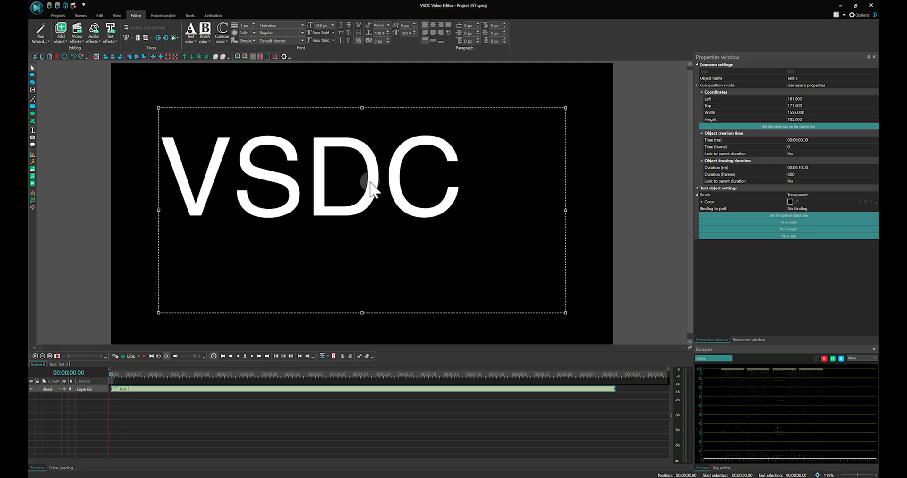
right_click(370, 188)
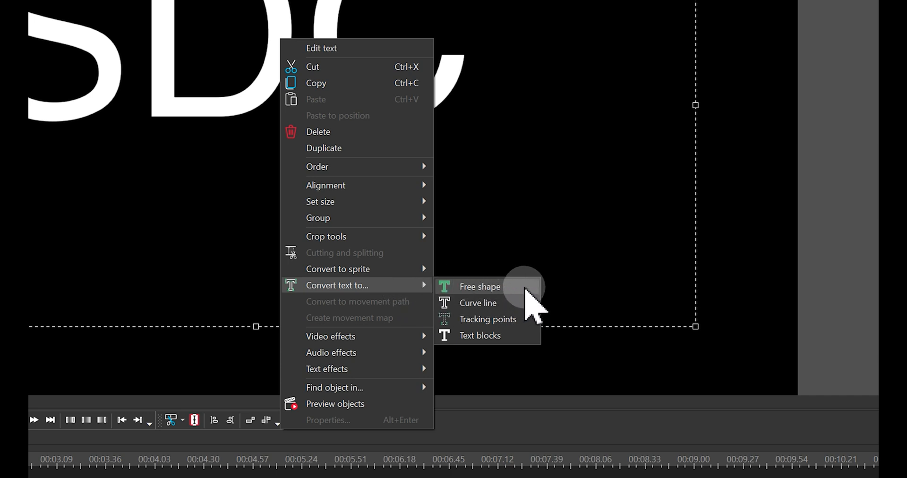
click(479, 286)
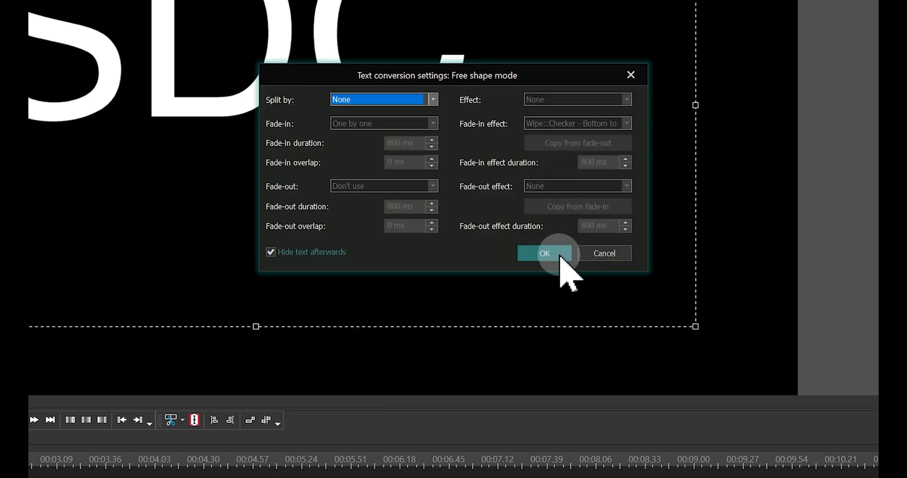
click(543, 253)
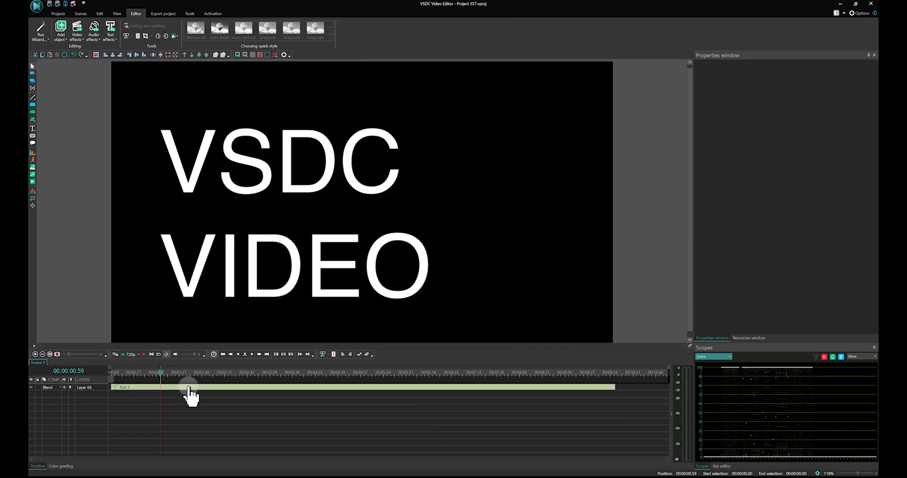
Convert the VSDC VIDEO text to free shapes split by words, random-order fade, Frozen from left paper-burn fade-in
right_click(190, 390)
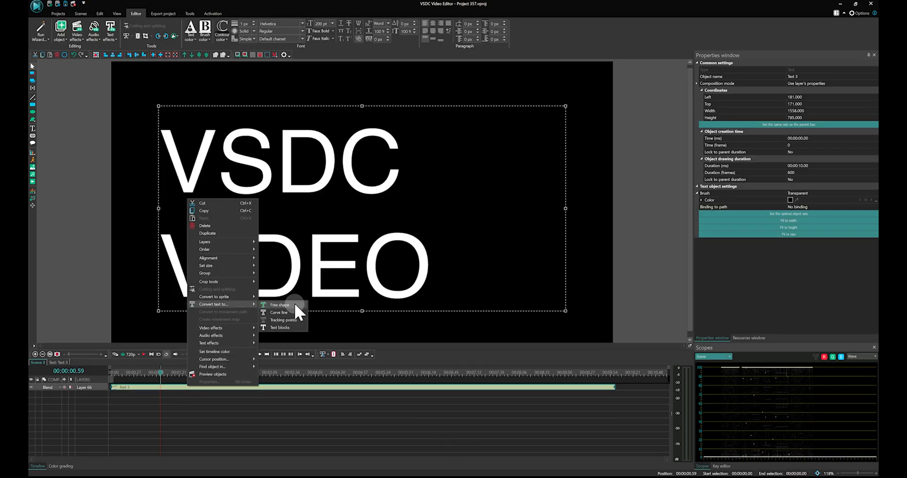
click(279, 305)
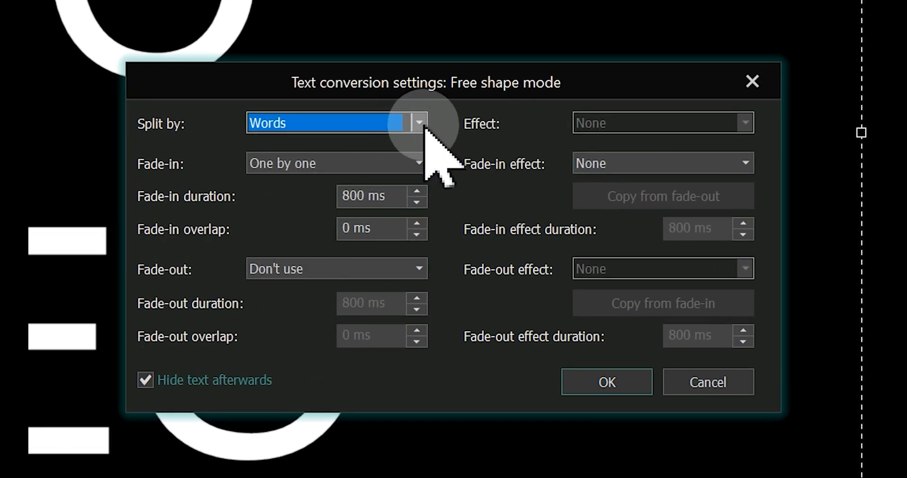
click(418, 122)
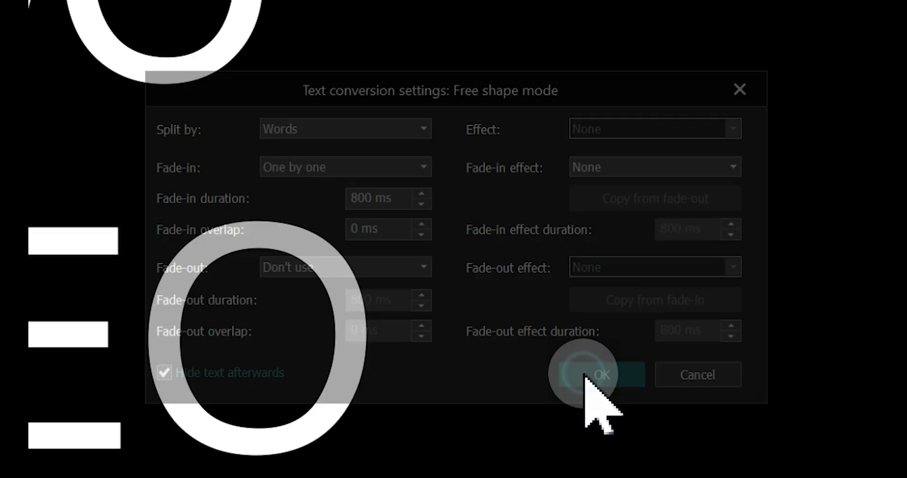
click(601, 374)
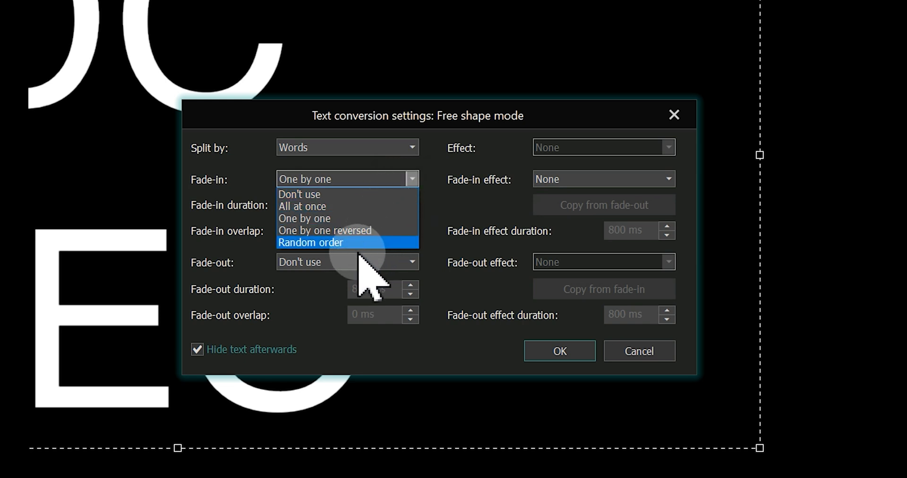
click(310, 243)
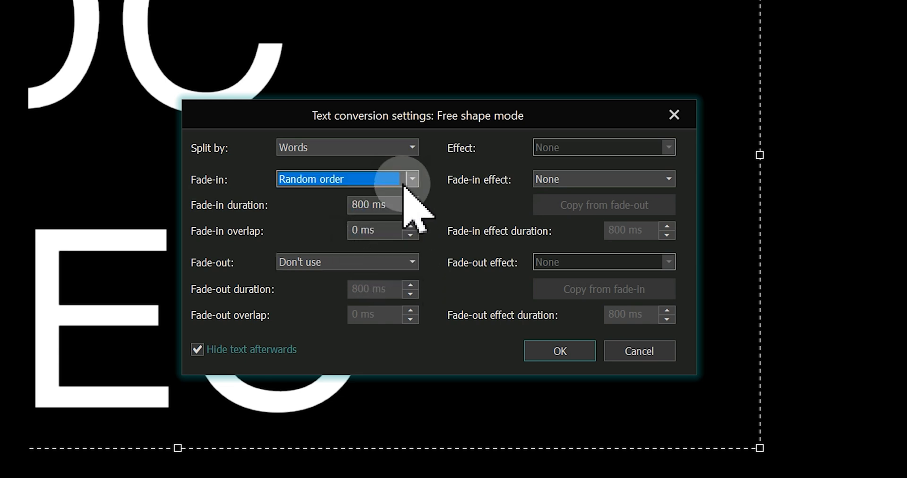
click(347, 147)
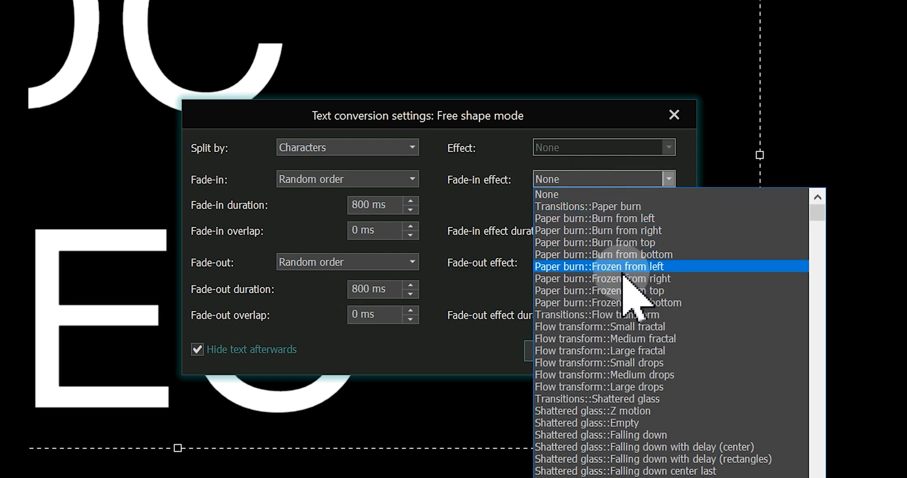
click(602, 279)
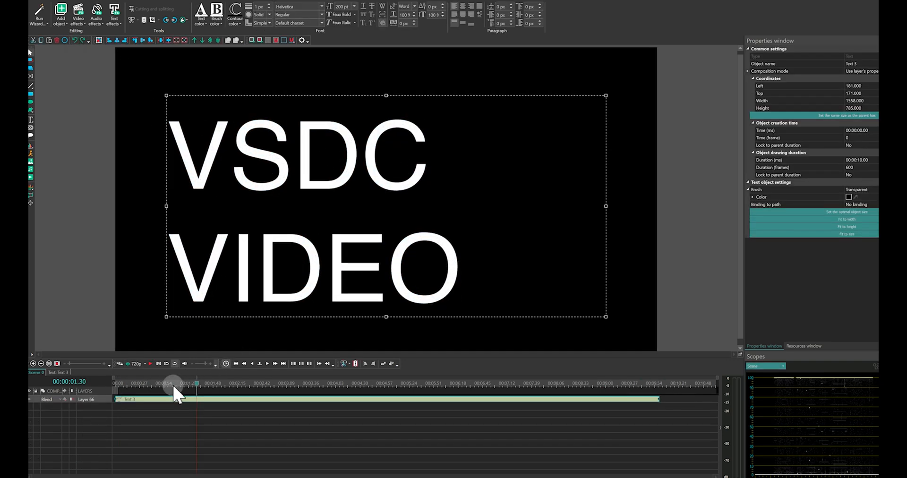
Convert the VSDC VIDEO text to curve lines with Fade-in set to Don't use
right_click(382, 202)
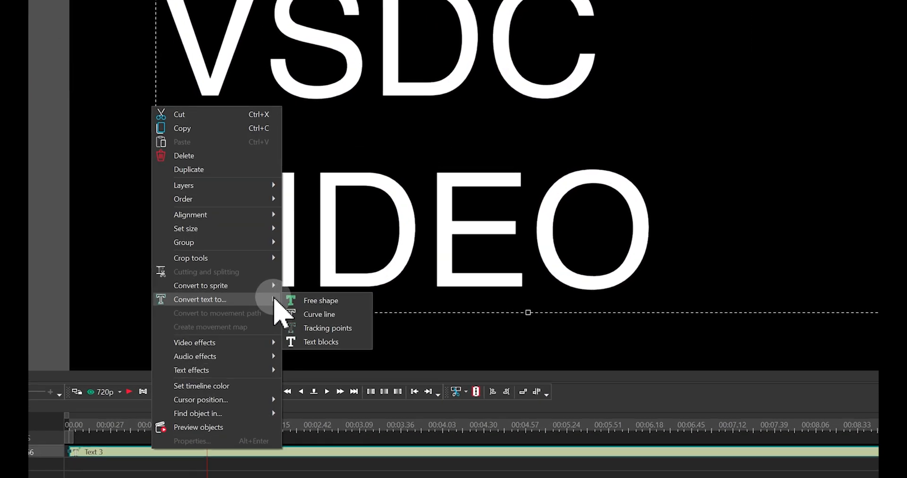
click(318, 314)
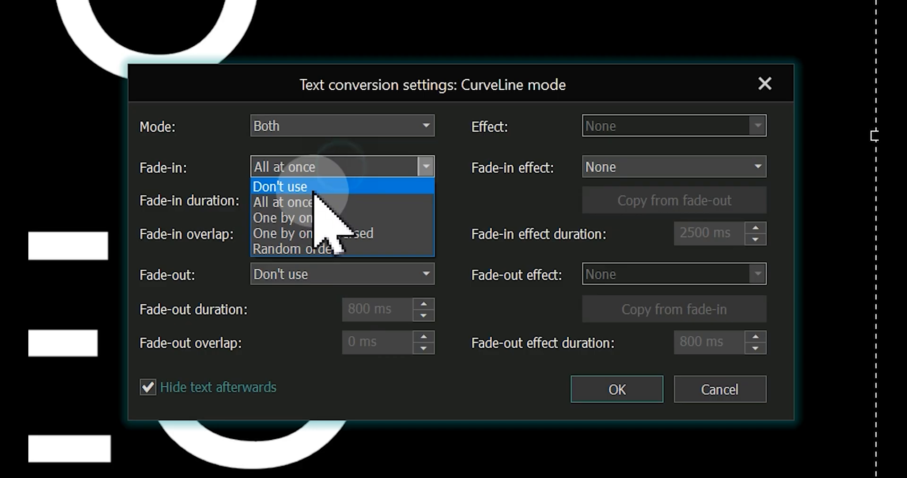
click(280, 186)
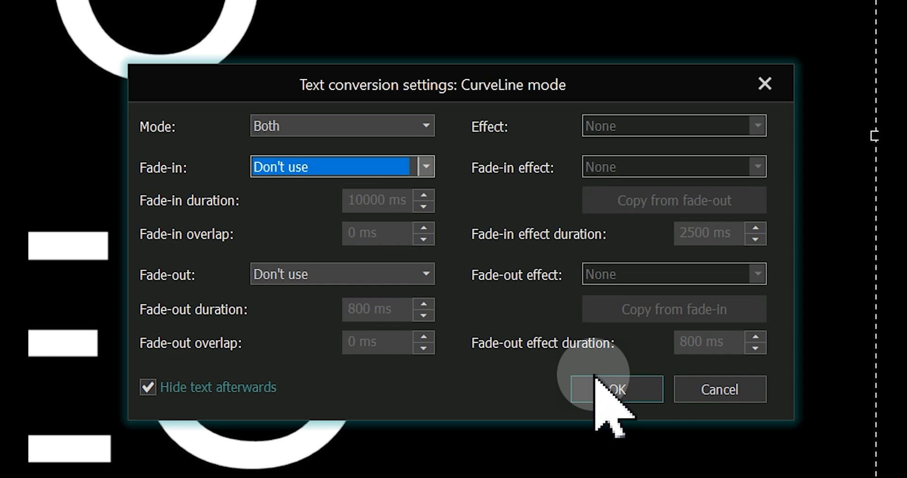
click(614, 389)
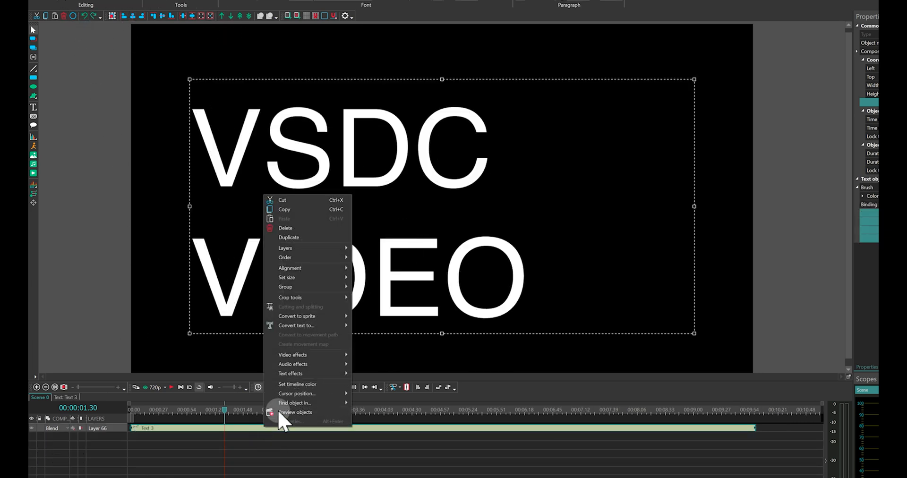
click(296, 325)
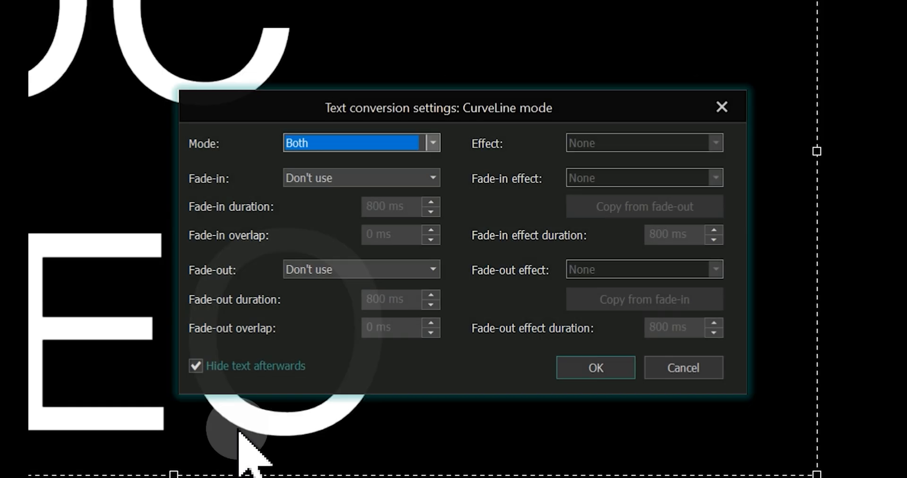
click(360, 177)
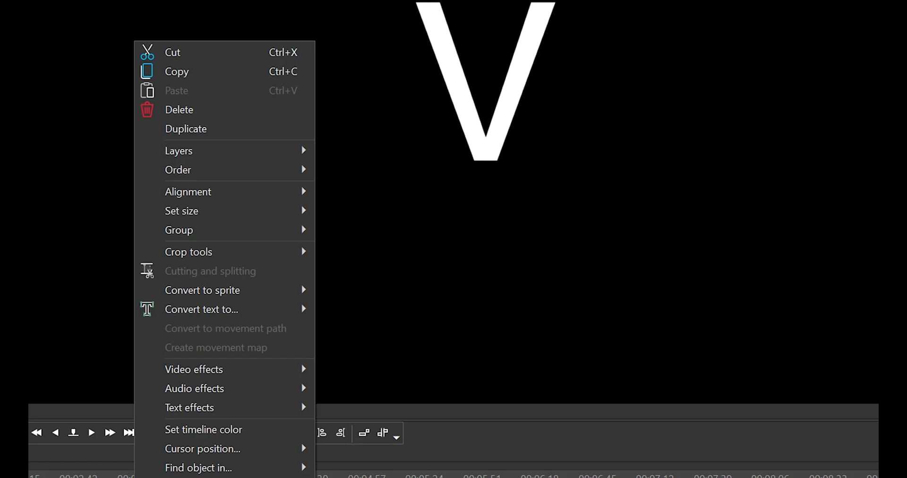
mouse_move(201, 309)
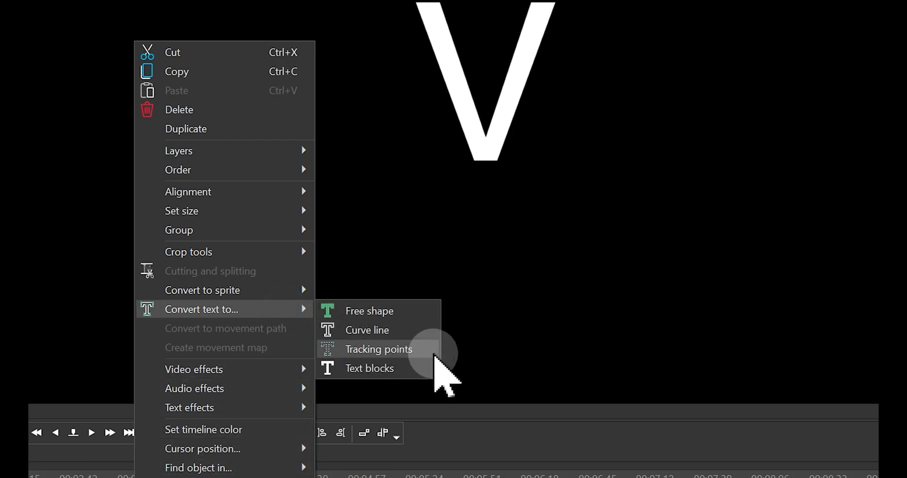
Convert the letter V to tracking points with the LensFlare effect applied
click(378, 348)
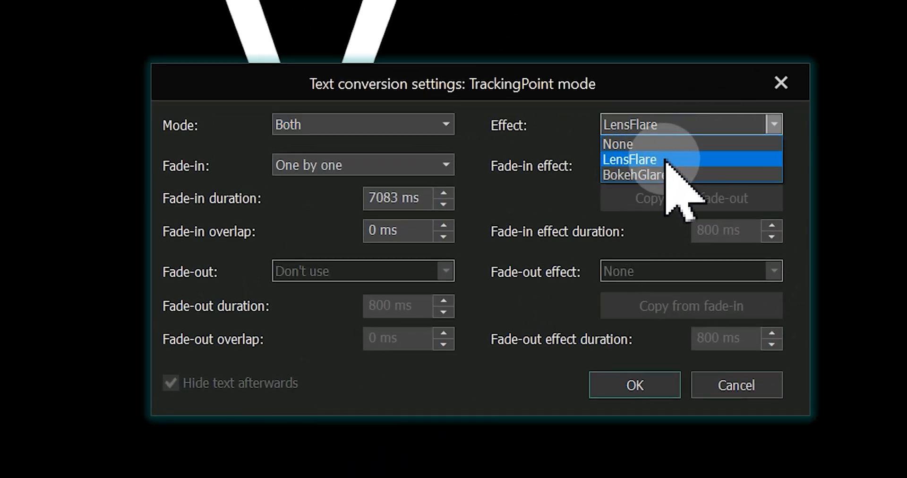
click(629, 158)
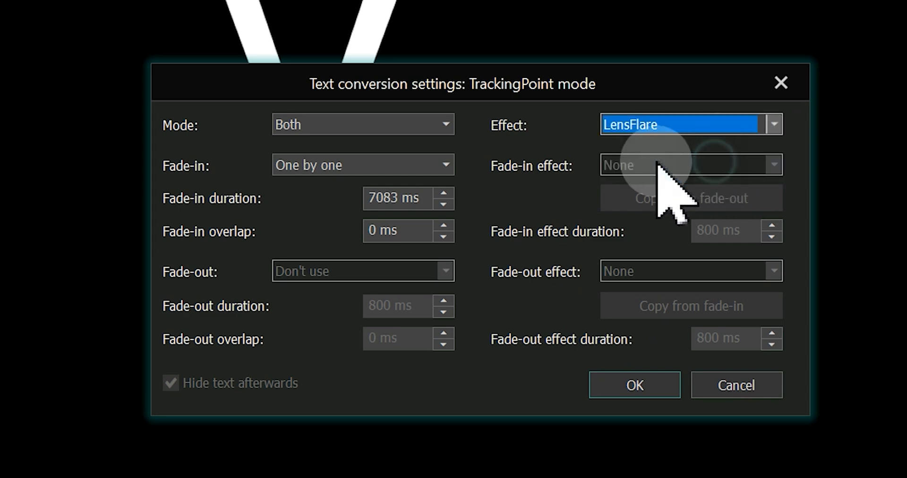
click(634, 385)
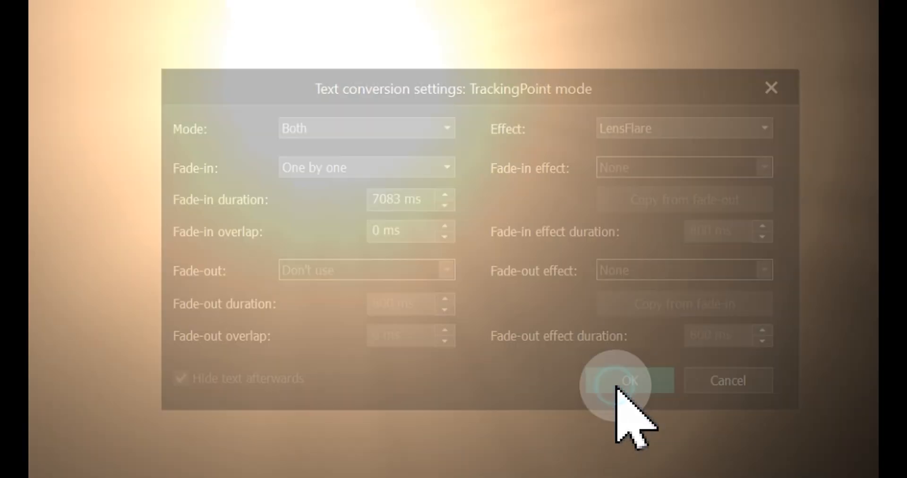
click(629, 381)
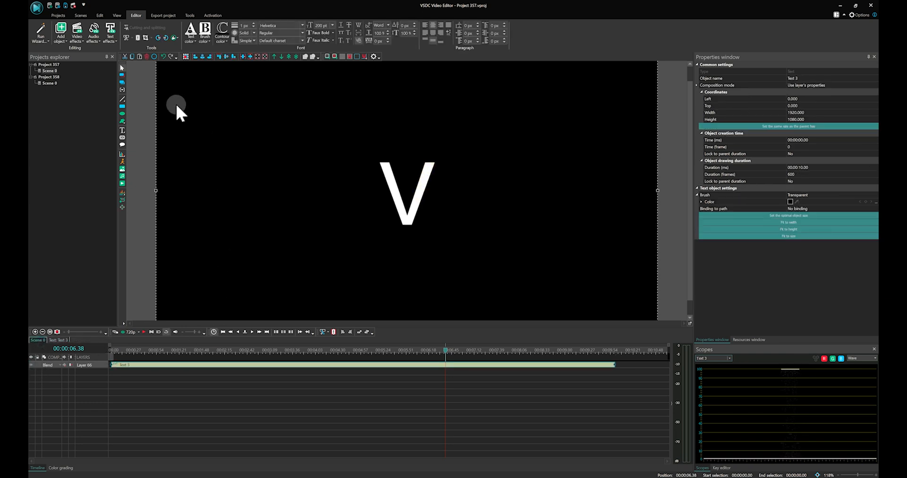
mouse_move(122, 115)
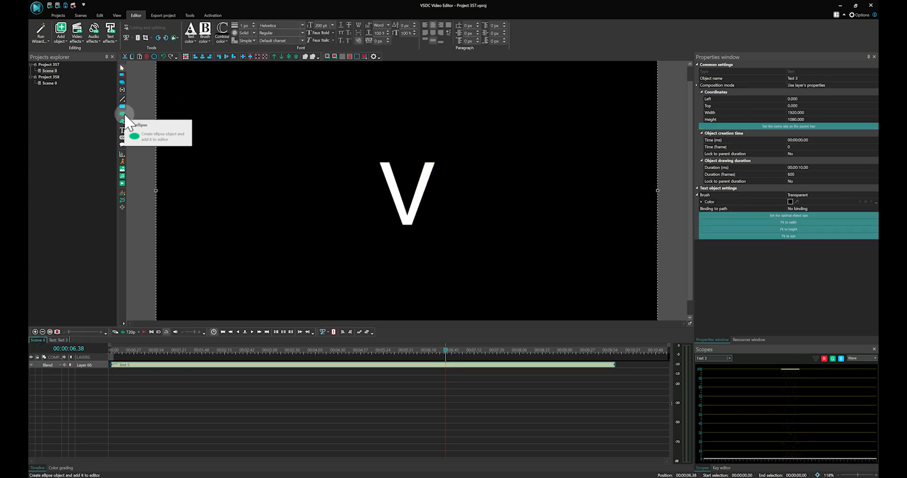
Add an ellipse and paste the copied movement path onto Movement 13 of the tracking point
click(121, 113)
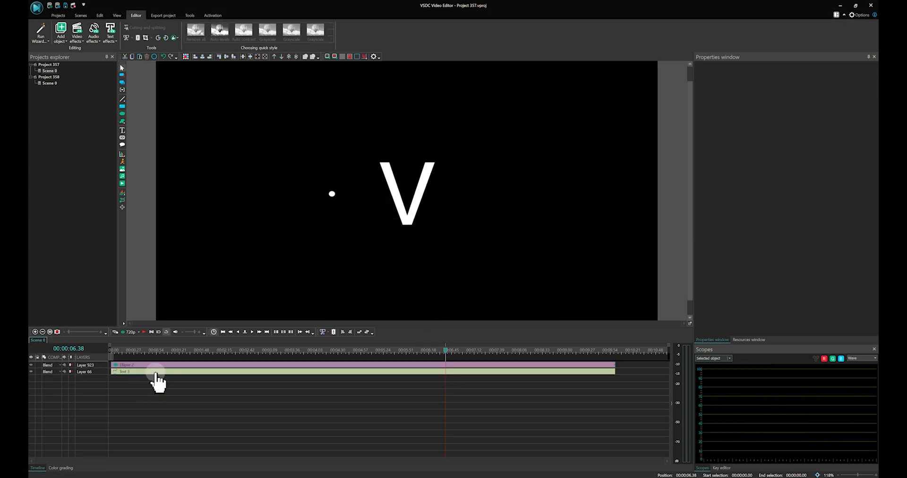
click(156, 371)
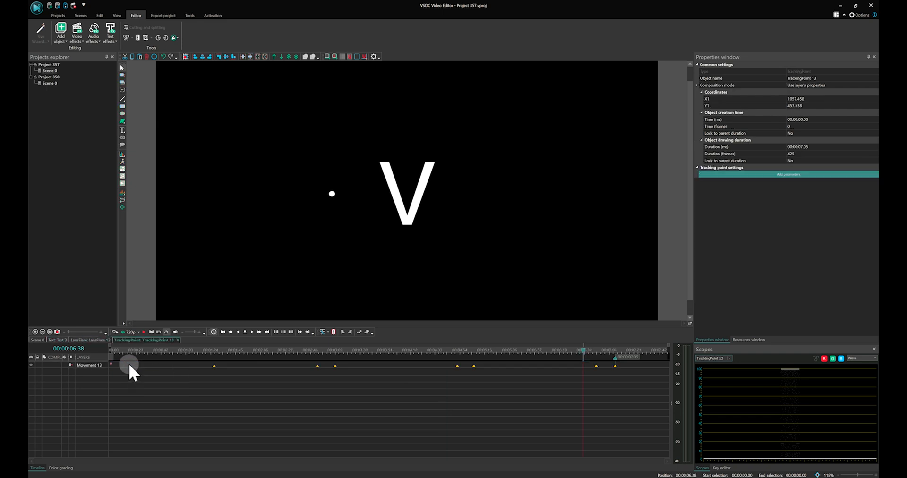
right_click(128, 364)
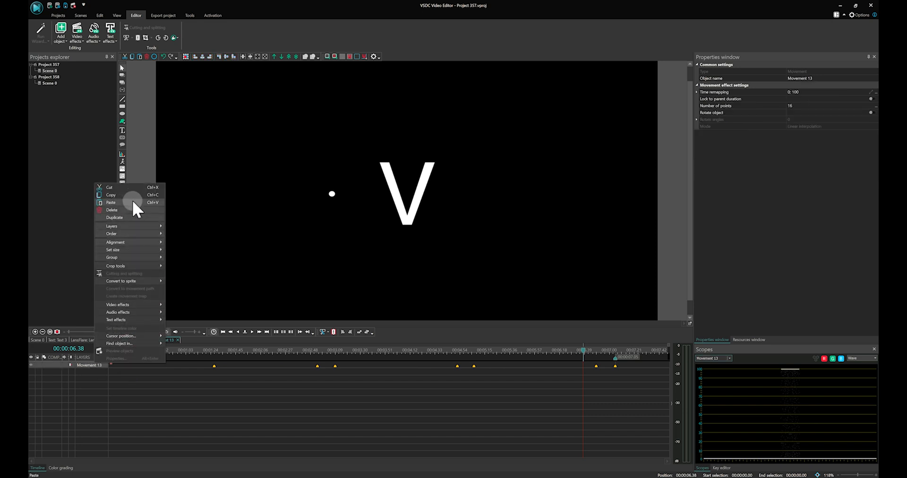
click(111, 202)
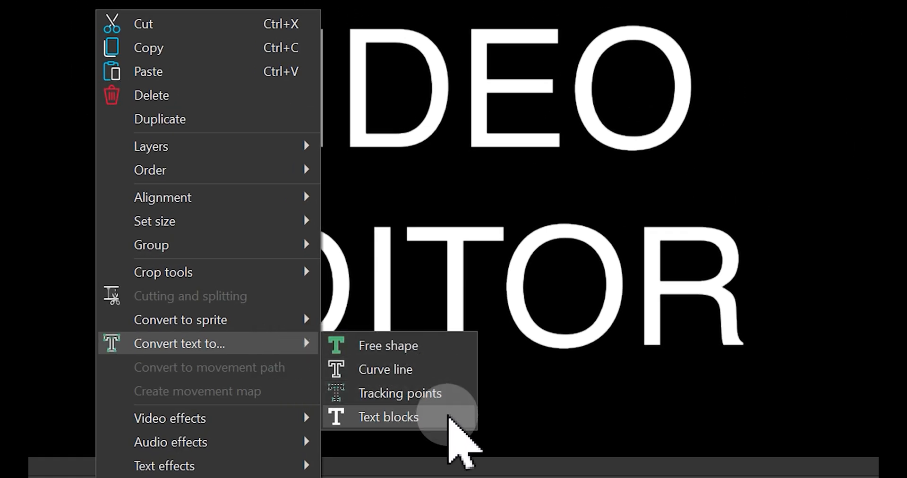
Convert the VIDEO EDITOR caption to text blocks split by words with a paint-brush fade-in
click(387, 416)
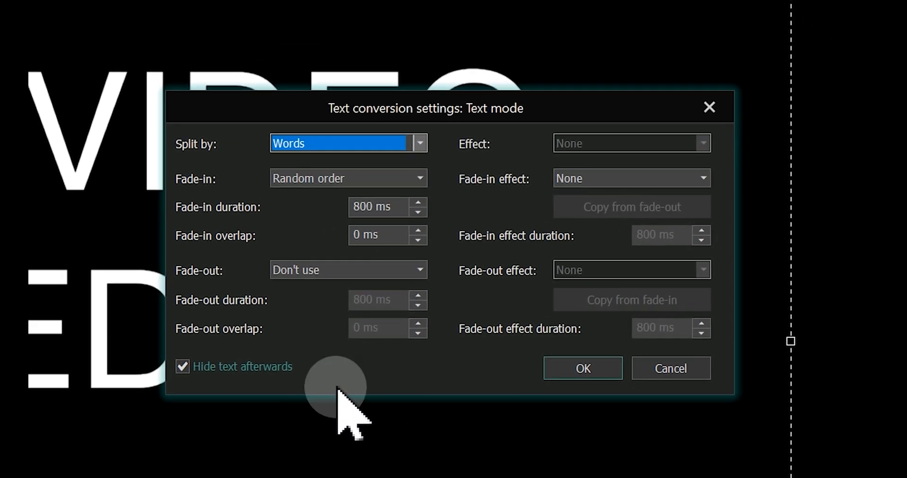
click(347, 144)
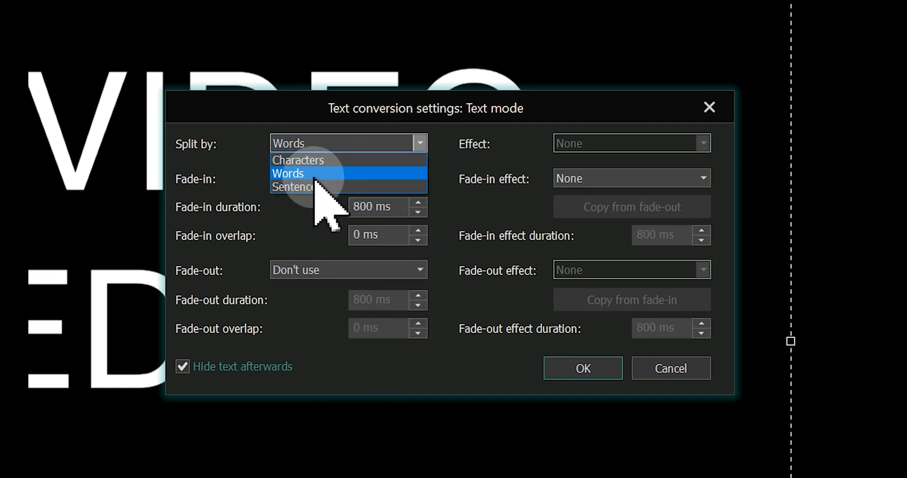
click(287, 173)
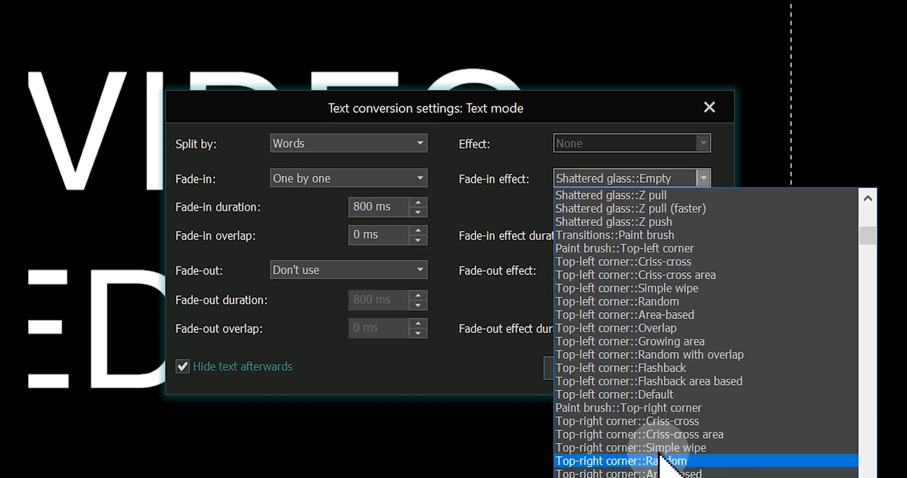
click(624, 248)
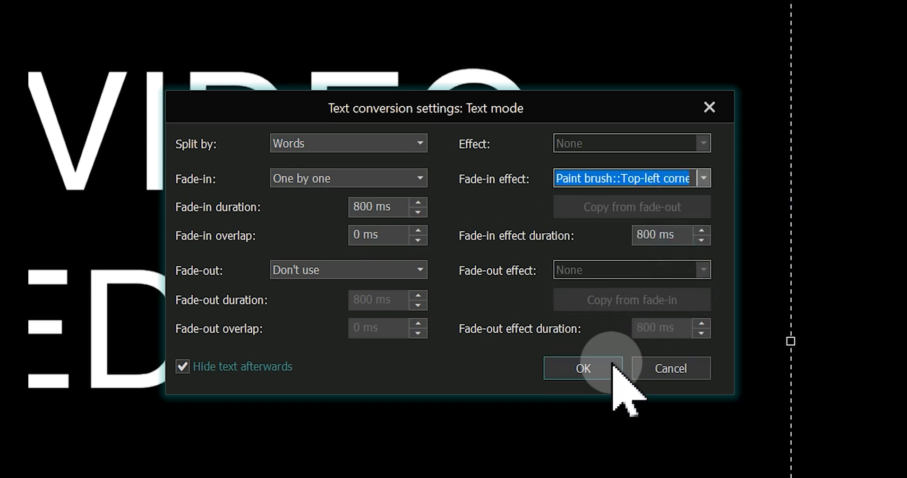
click(583, 368)
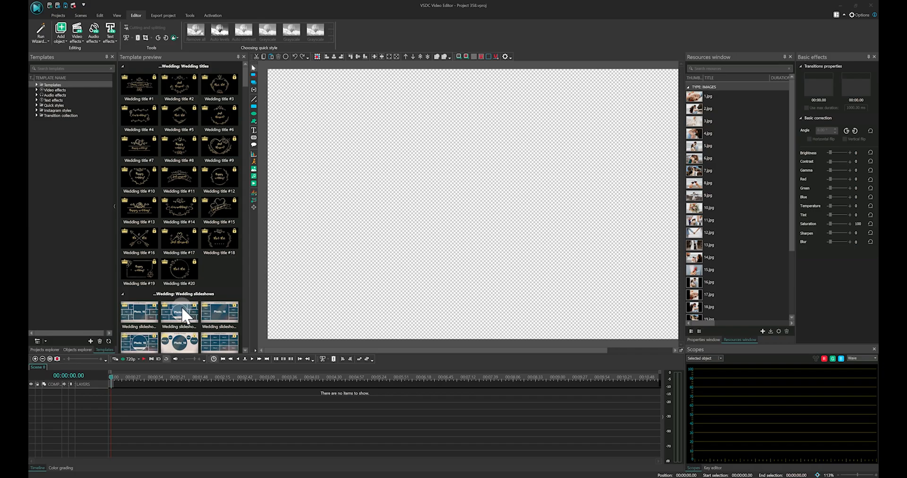
mouse_move(65, 158)
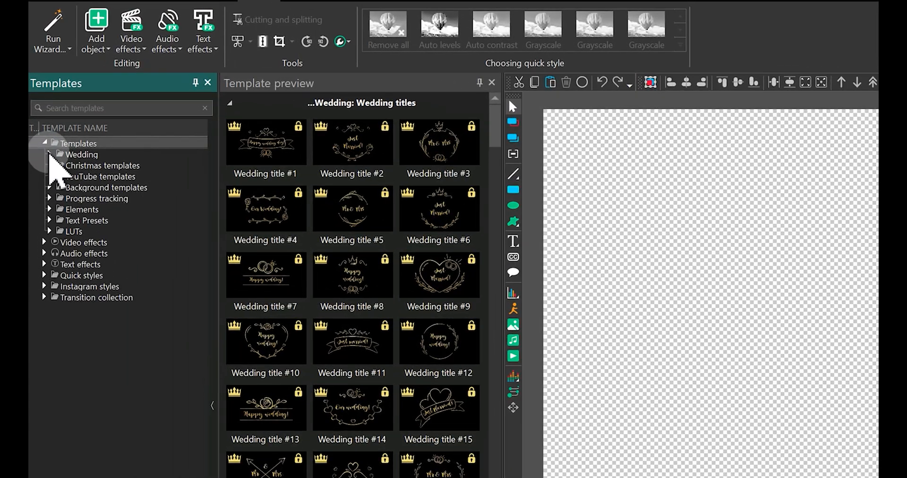
Browse the Wedding slideshow templates and preview the Aqua Depths and Cinematic Moods LUT packs
click(106, 177)
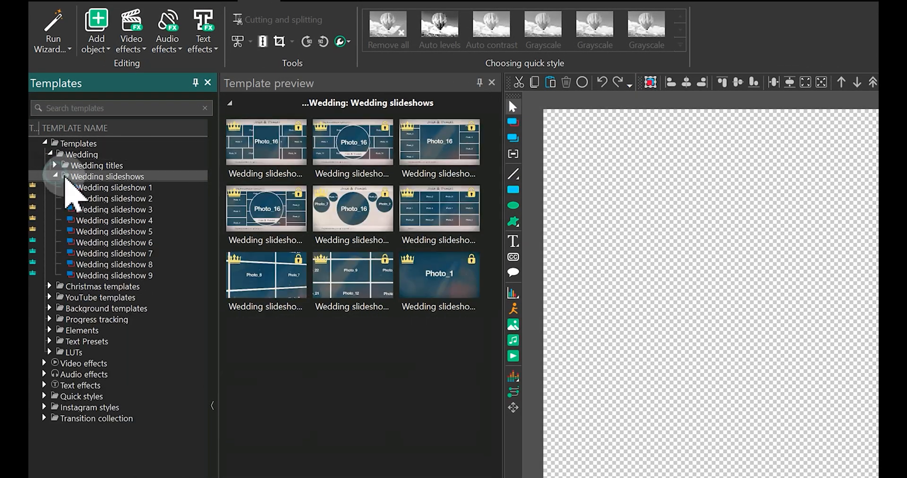
double_click(113, 209)
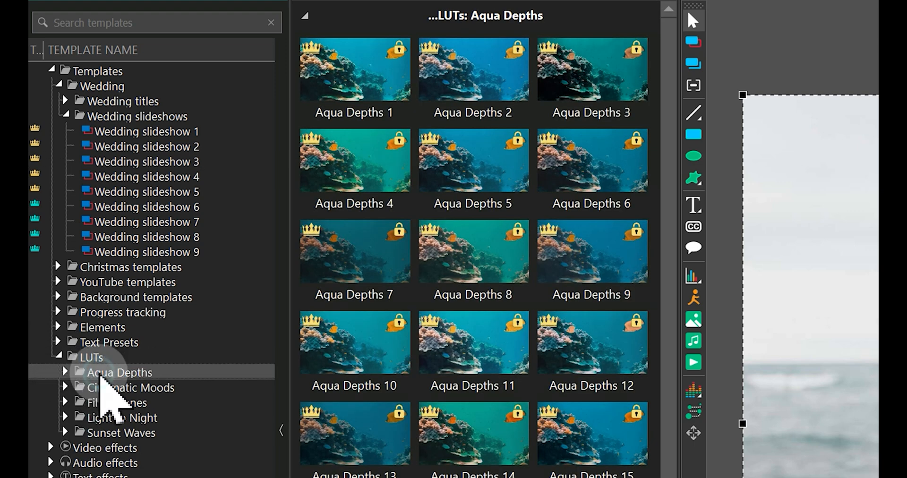
click(130, 387)
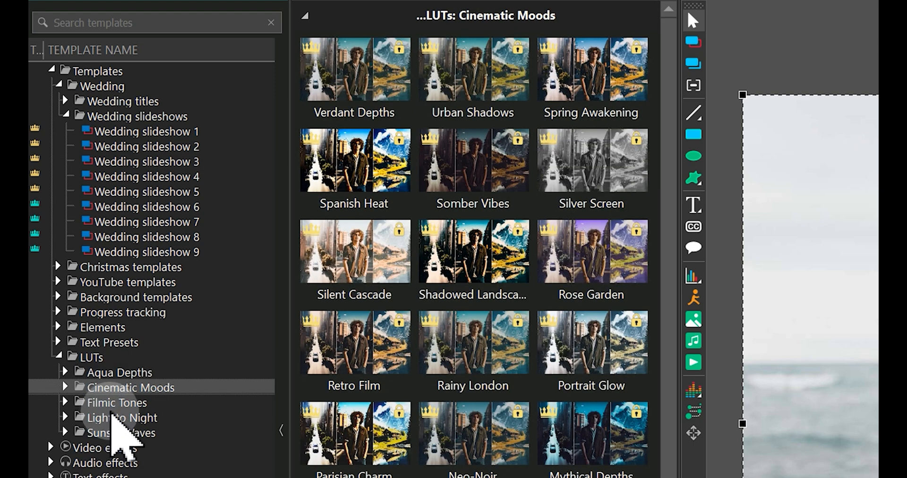
click(115, 403)
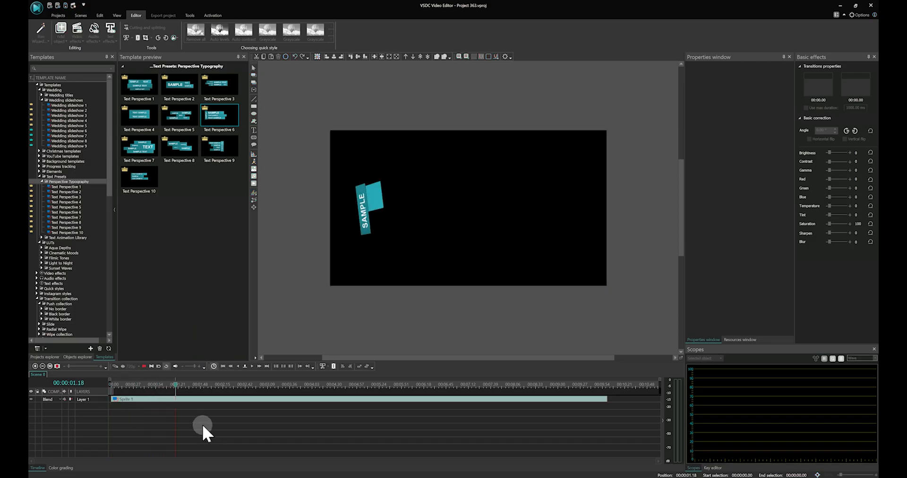
click(293, 385)
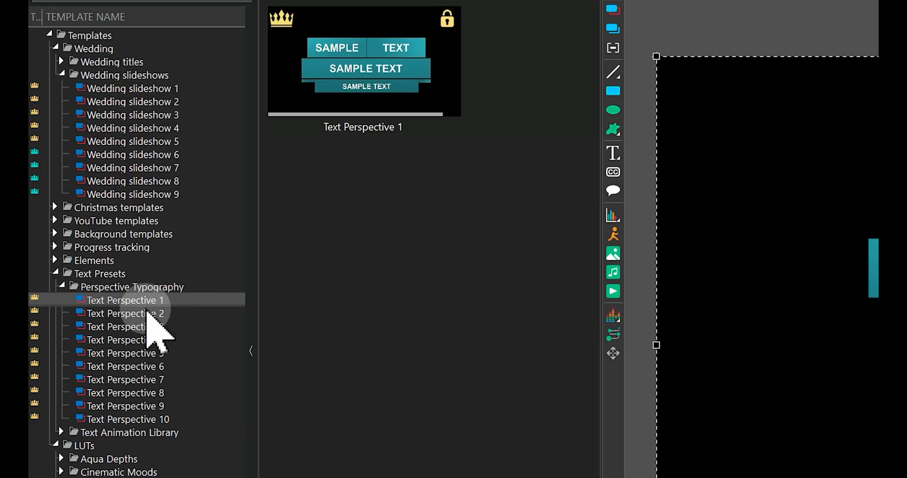
Start purchasing the locked Text Perspective 1 preset from its context menu
right_click(124, 300)
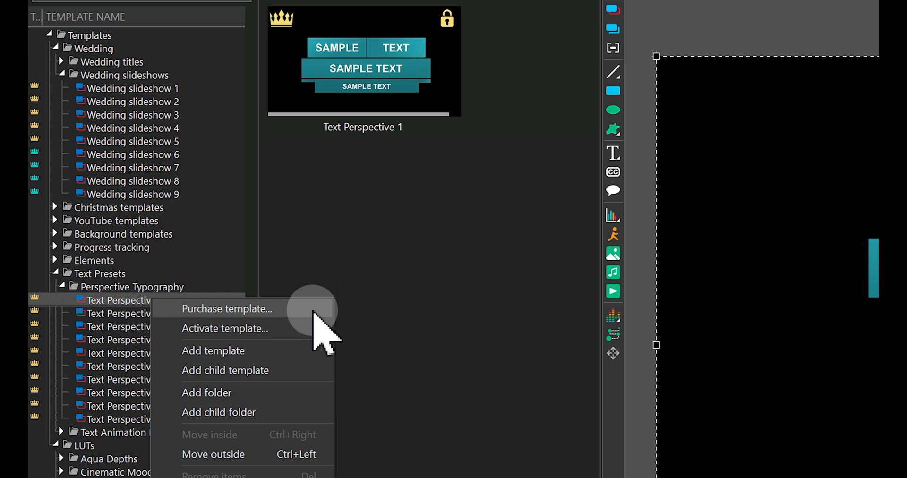
click(226, 308)
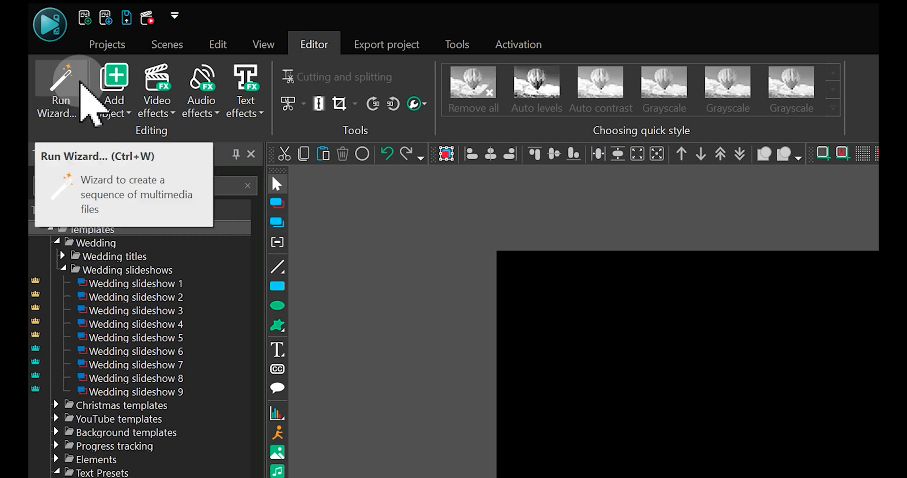
Run the files sequence wizard and add the twelve wedding photos to the sequence
click(57, 89)
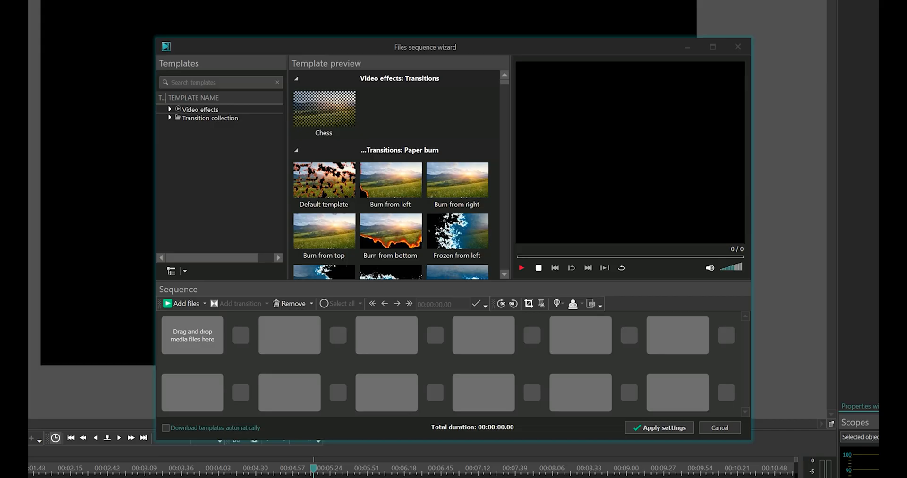
click(185, 303)
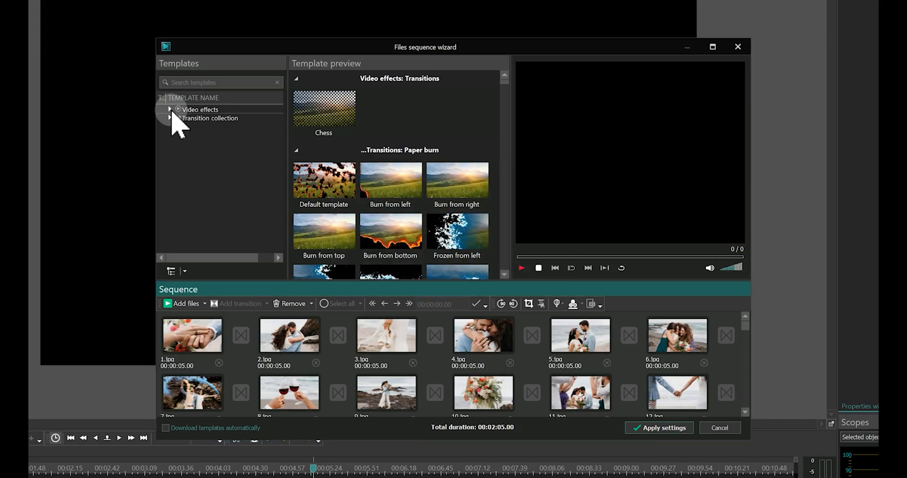
click(171, 118)
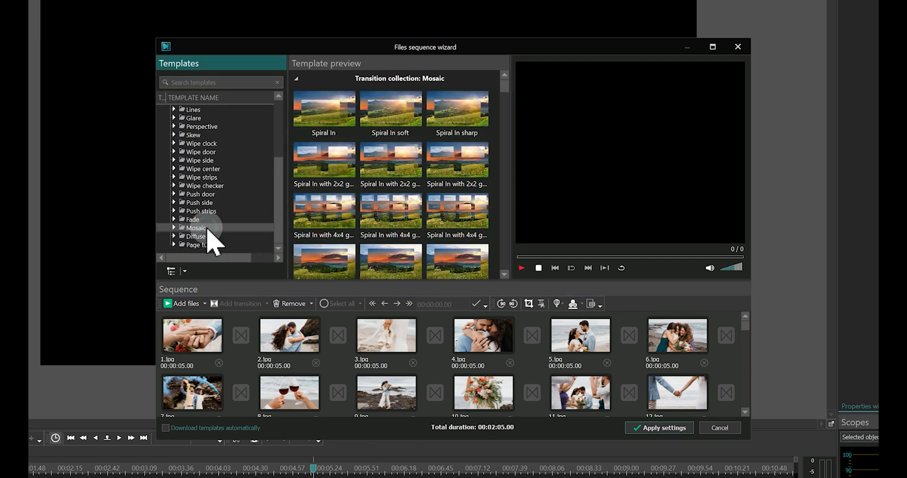
Preview the Mosaic, Push strips and Wipe door transition collections and pick the slot after the first photo
click(201, 211)
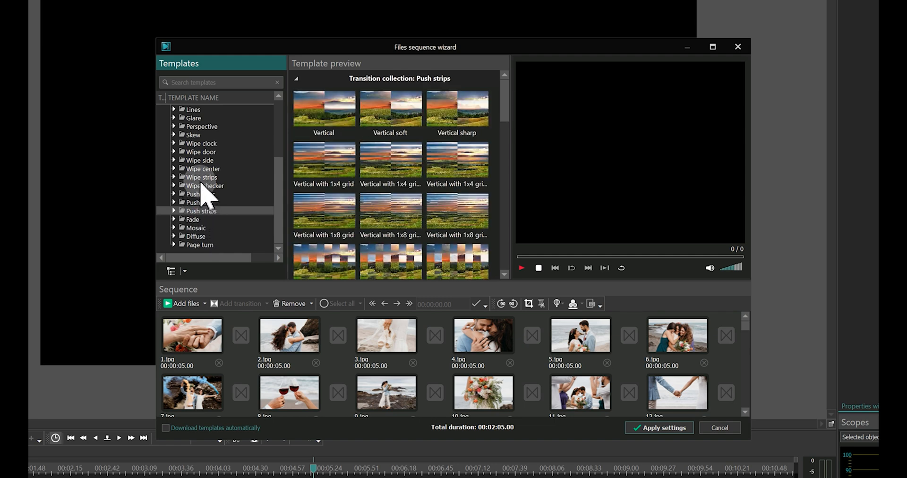
click(199, 151)
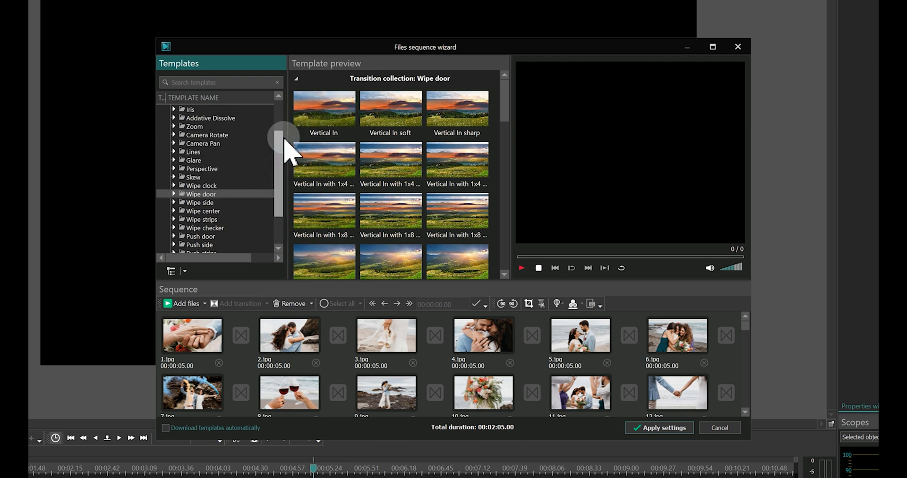
click(239, 304)
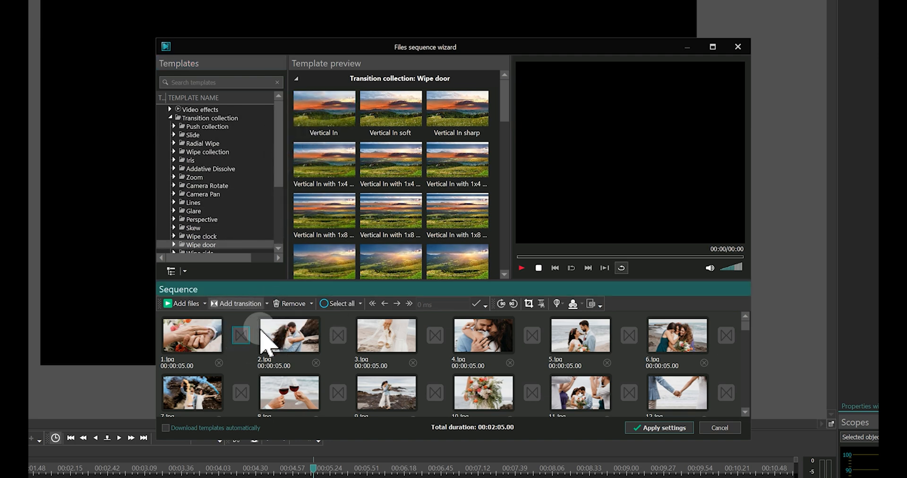
click(659, 427)
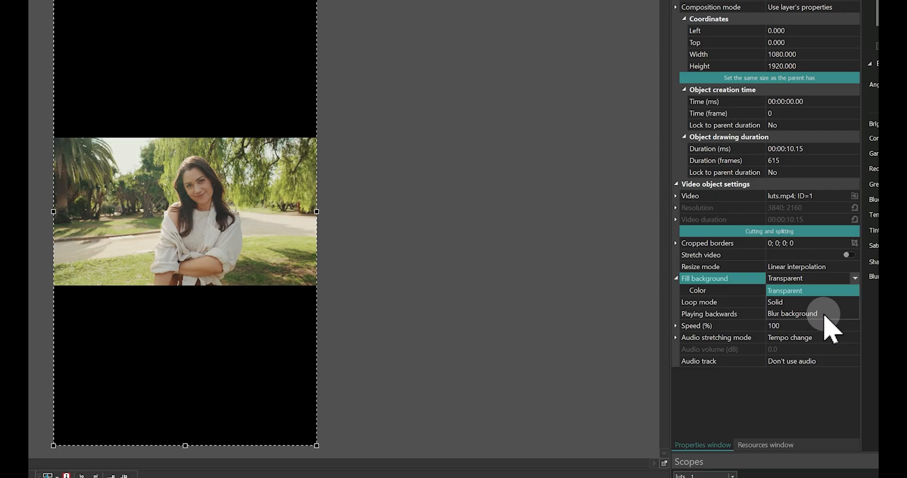
Set Fill background to Blur background and offset the blurred fill on its primary axis
click(793, 313)
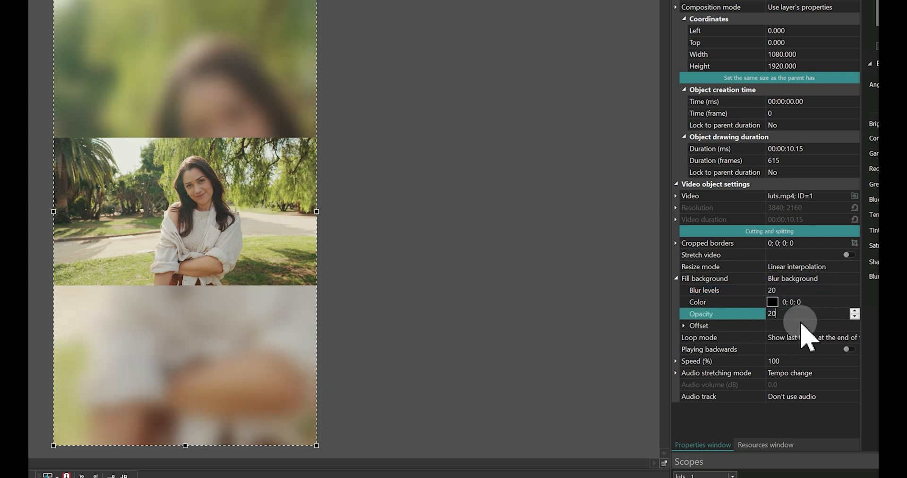
text(200)
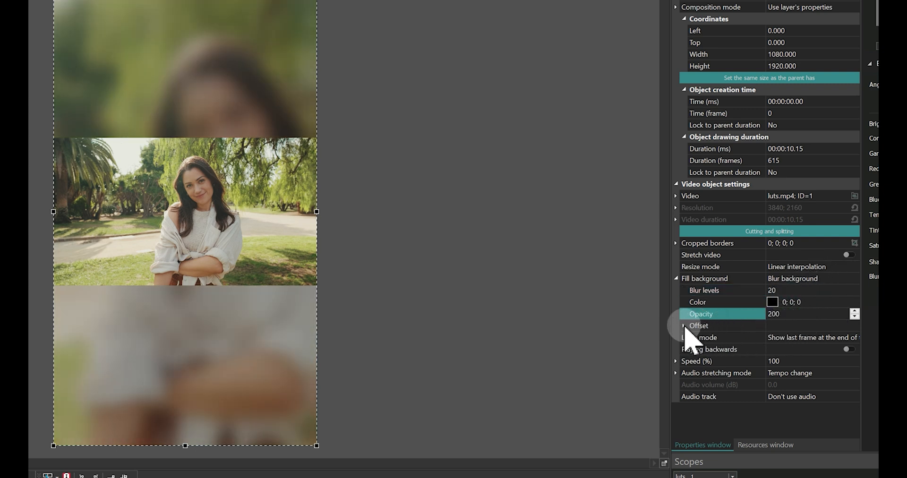
click(677, 325)
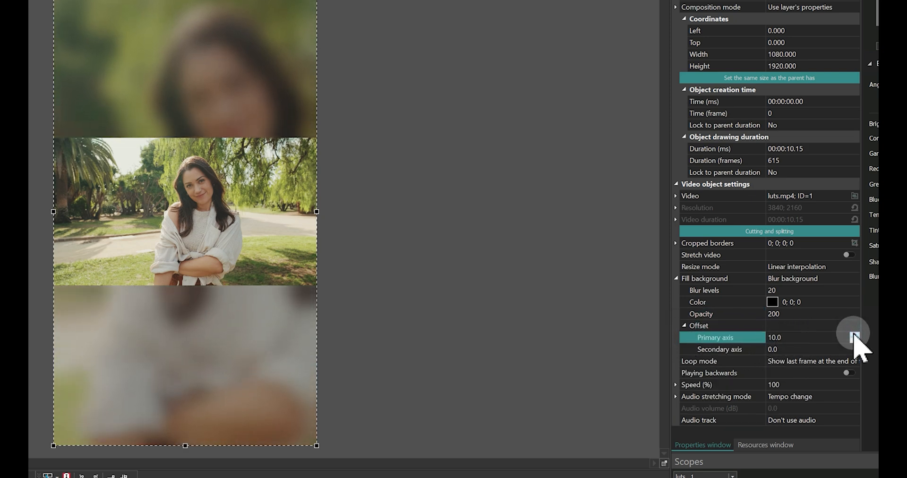
click(853, 340)
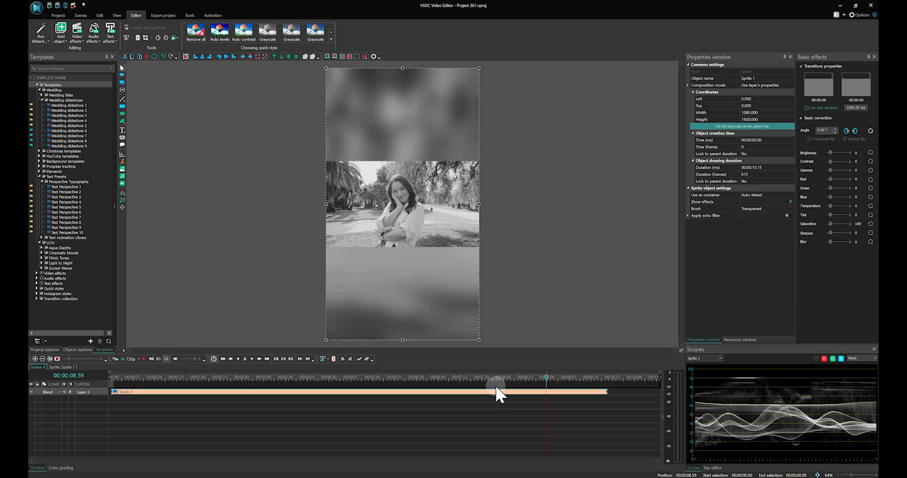
mouse_move(502, 394)
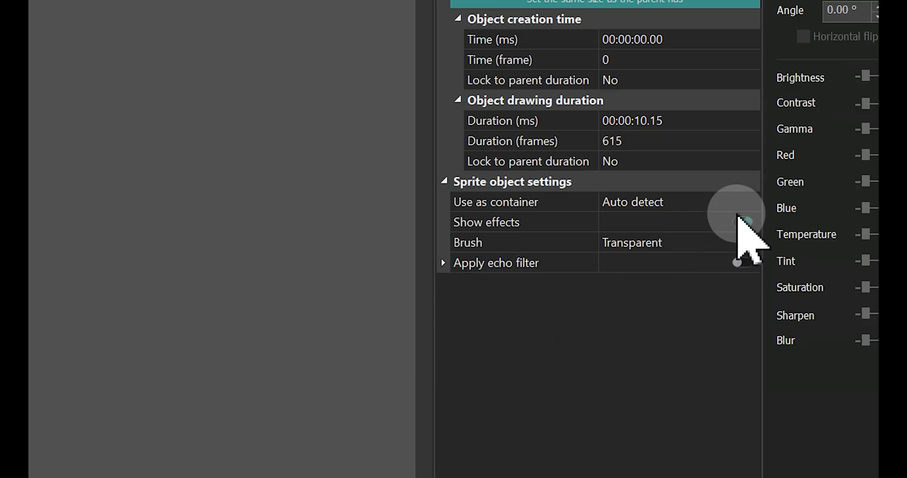
Toggle Show effects on the sprite and review its Use as container options
click(632, 202)
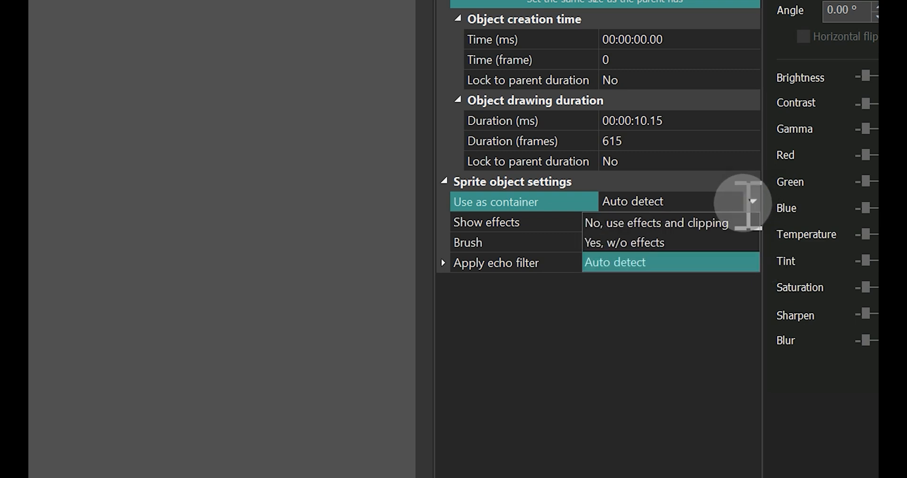
mouse_move(648, 243)
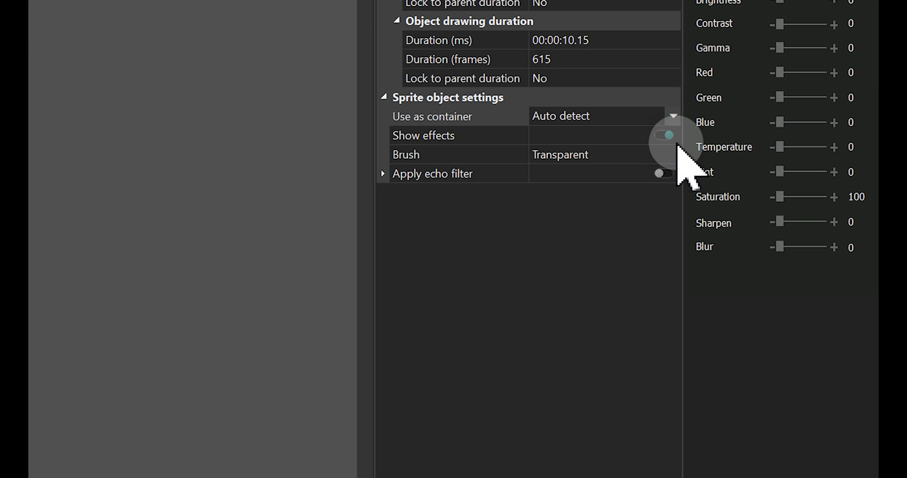
Enable Show effects and Apply echo filter for the portrait sprite
click(663, 135)
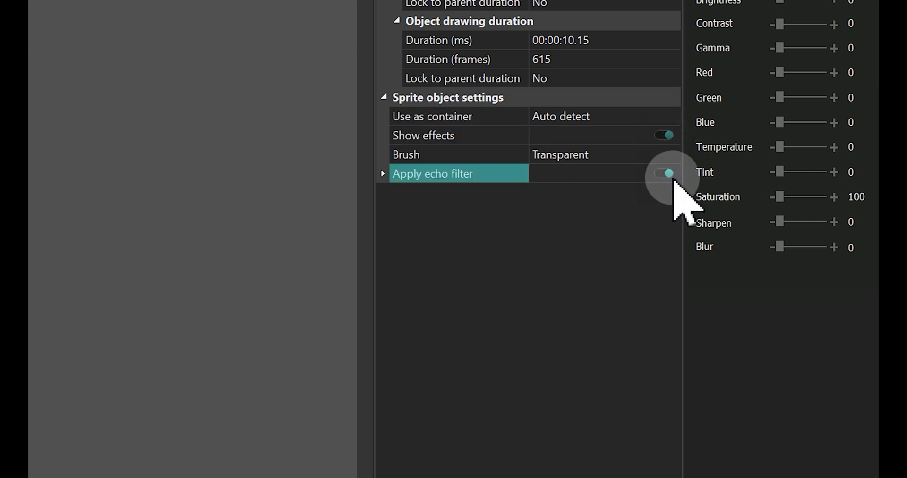
click(663, 172)
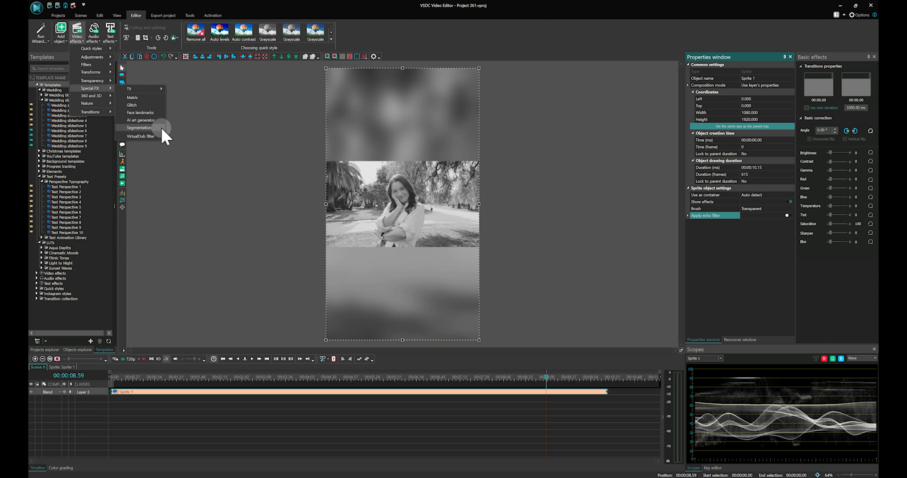
Add a Segmentation special-FX effect with an included Region #1 masking the woman in white
click(139, 128)
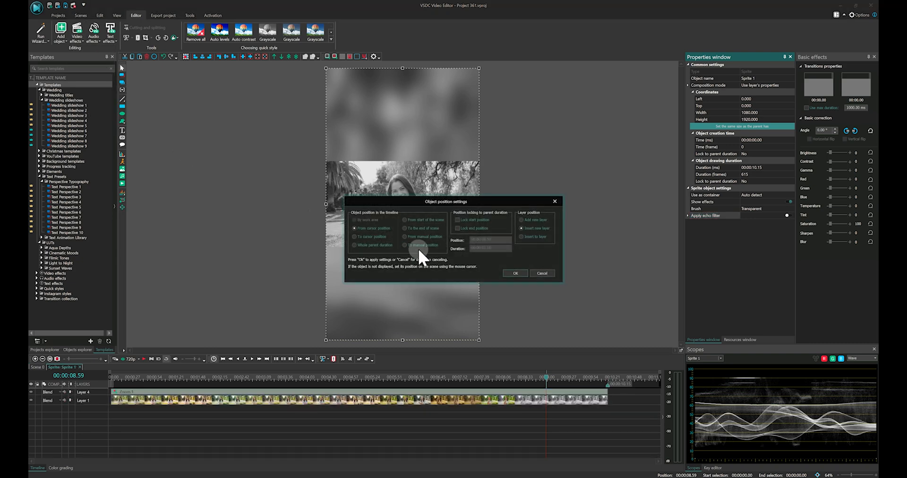
click(527, 266)
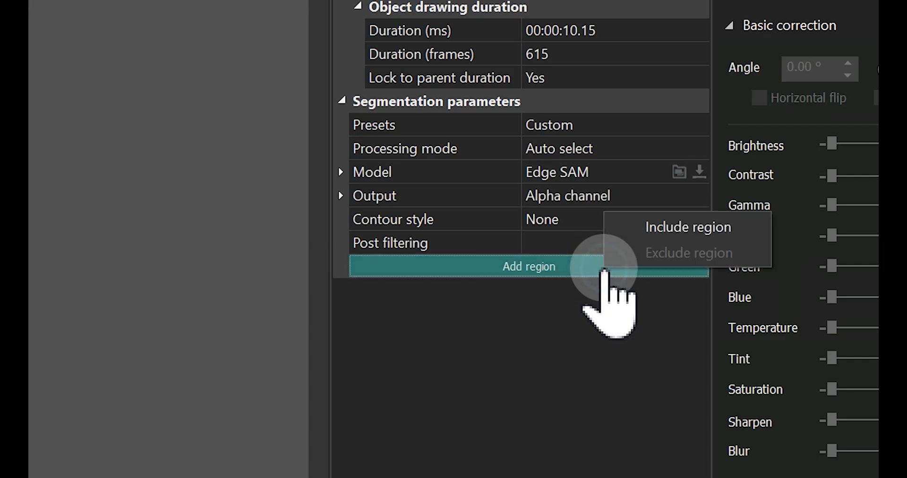
click(688, 226)
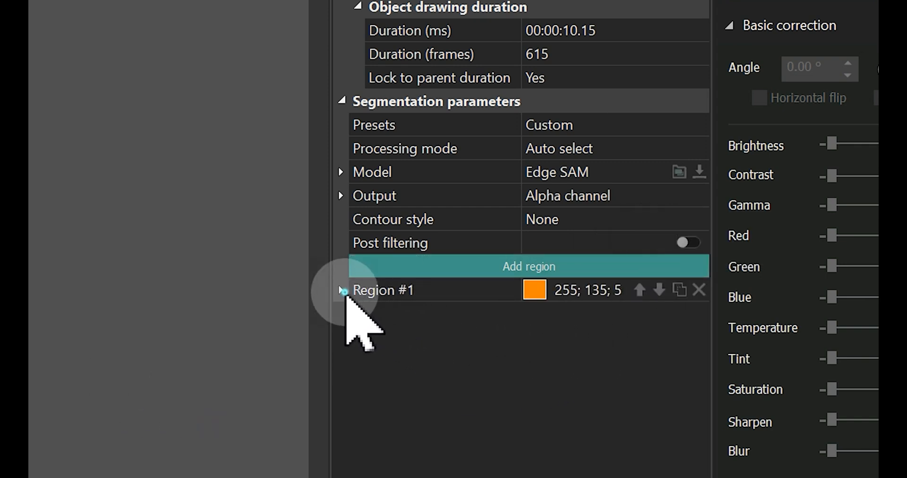
click(341, 290)
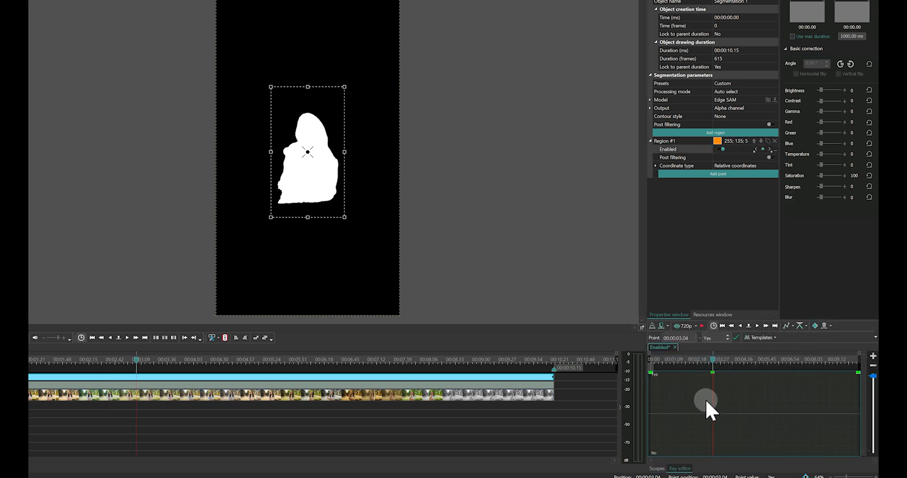
click(722, 148)
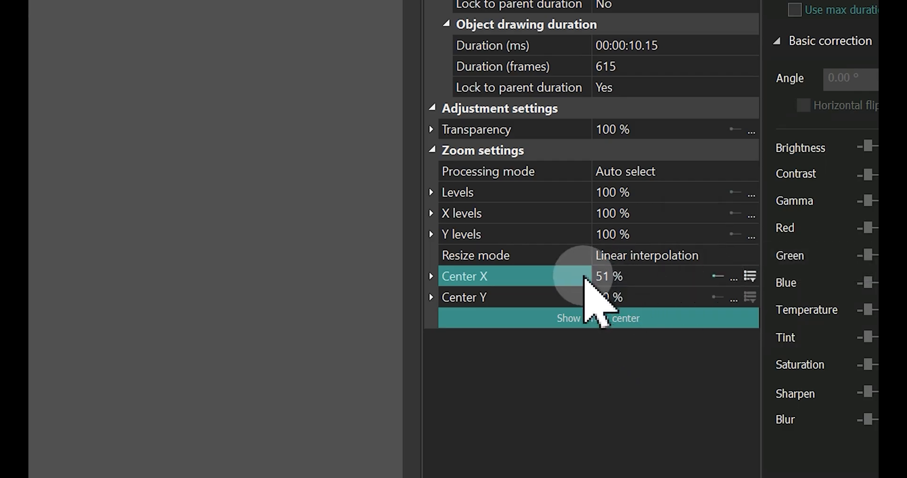
Nudge the Gamma colour wheel slightly off neutral in Color grading for the portrait clip
click(636, 276)
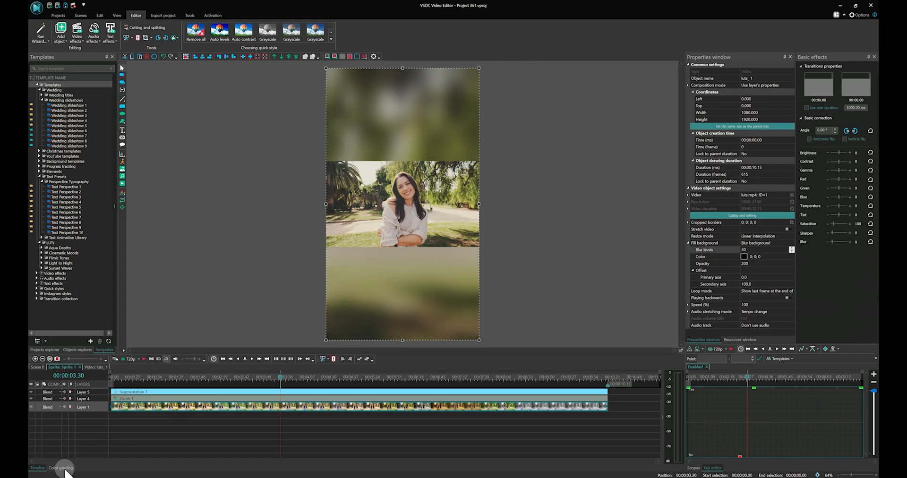
click(60, 468)
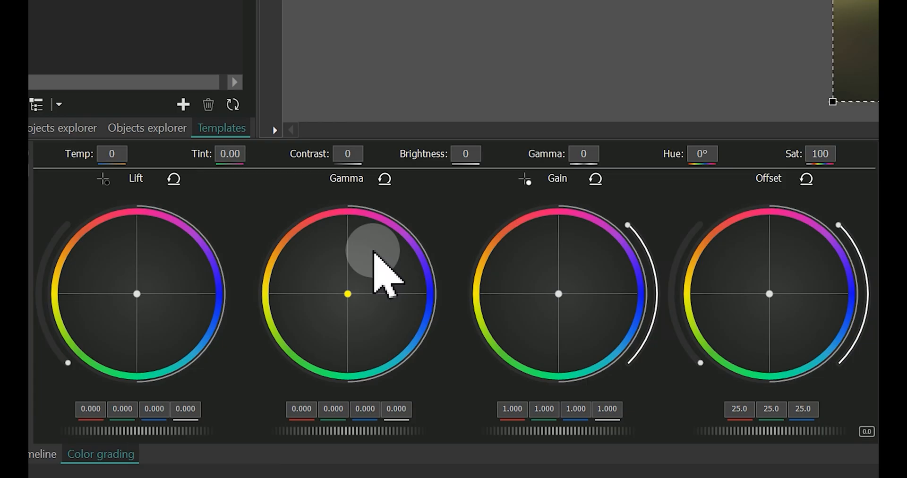
drag(347, 294, 340, 288)
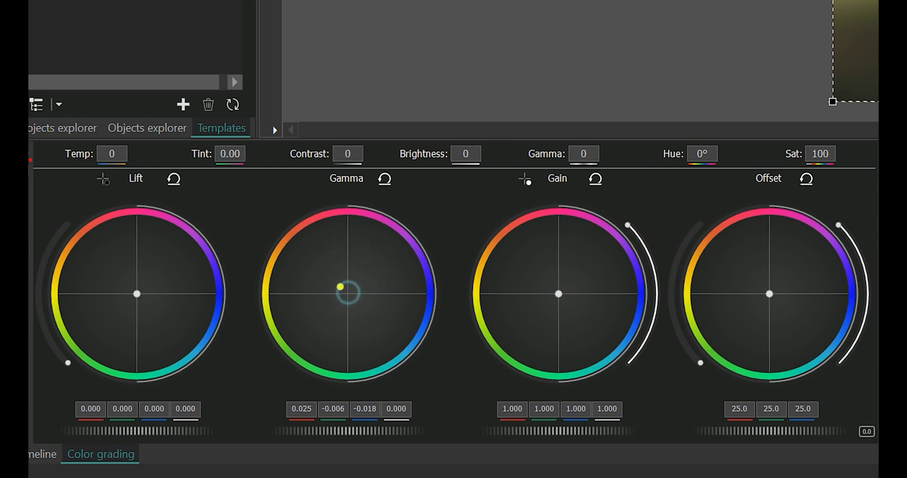
drag(558, 293, 560, 292)
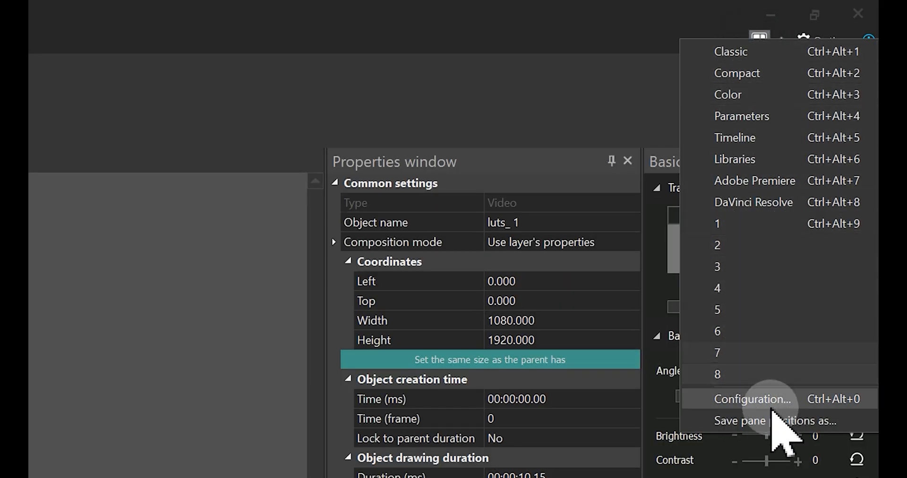
Show the workspace layout Configuration from the layouts menu
click(751, 399)
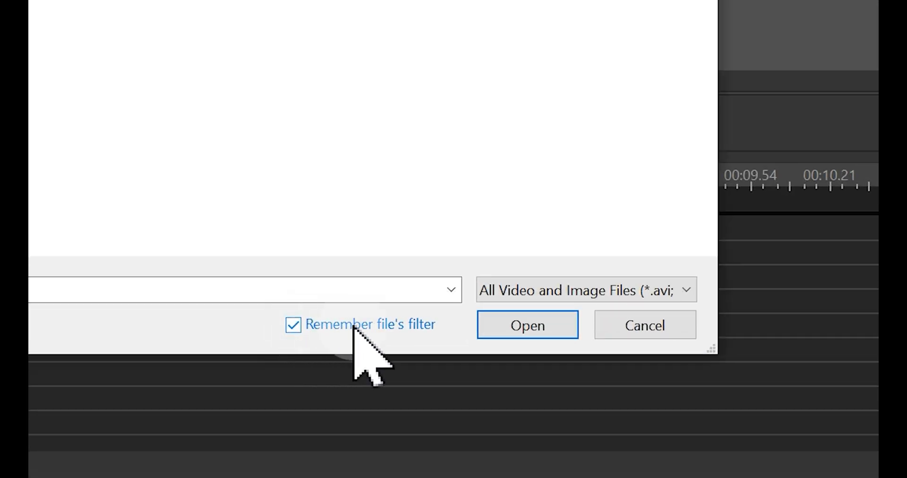
Check Remember file's filter, then search the Templates for 'push'
click(527, 325)
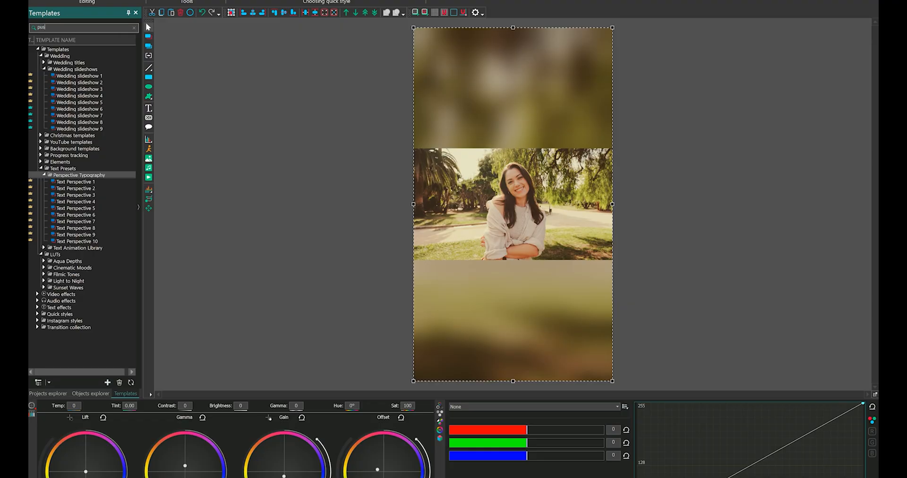
text(push)
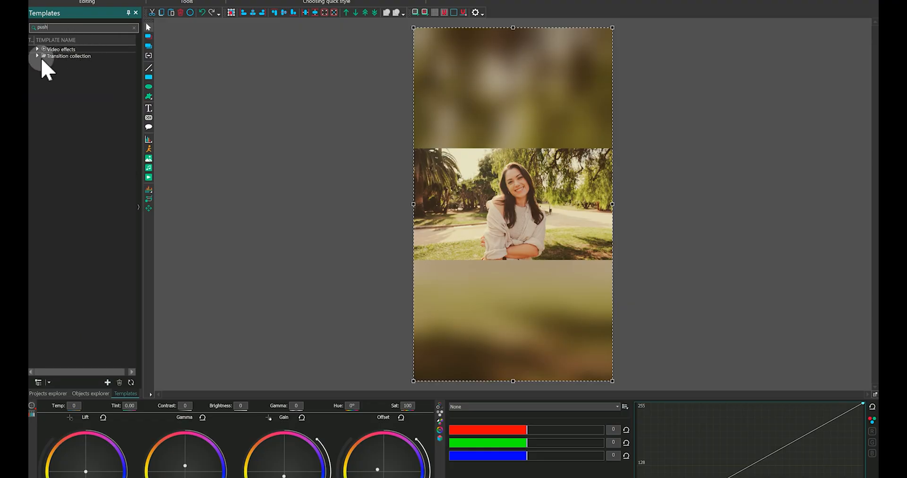
Unfold Transition collection > Push collection > Push door and load the 9.3 title project
click(37, 55)
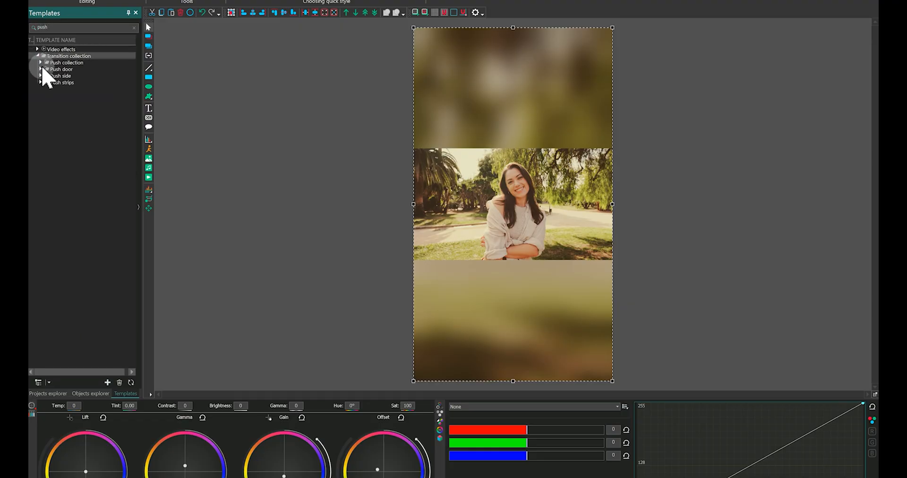
click(41, 69)
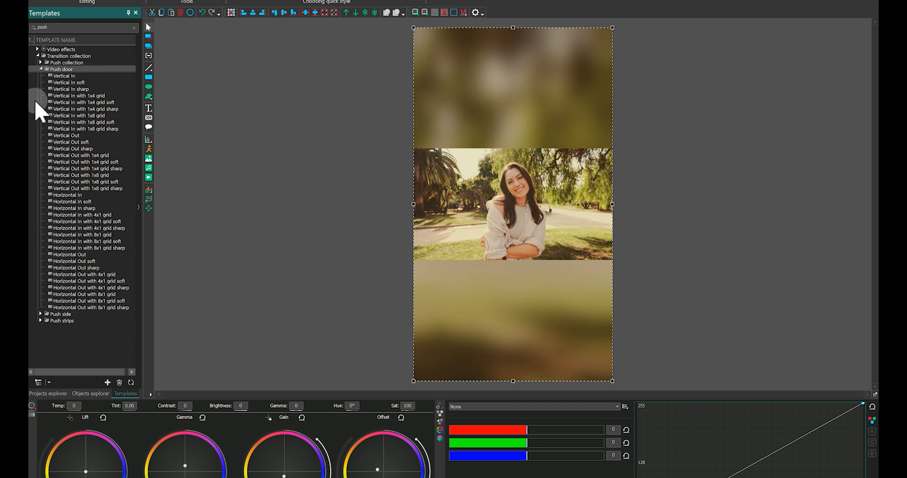
click(39, 63)
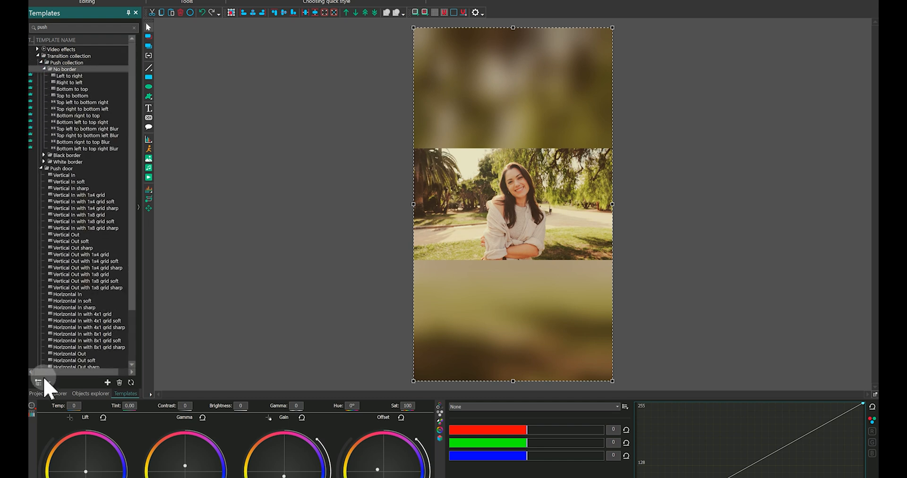
click(37, 384)
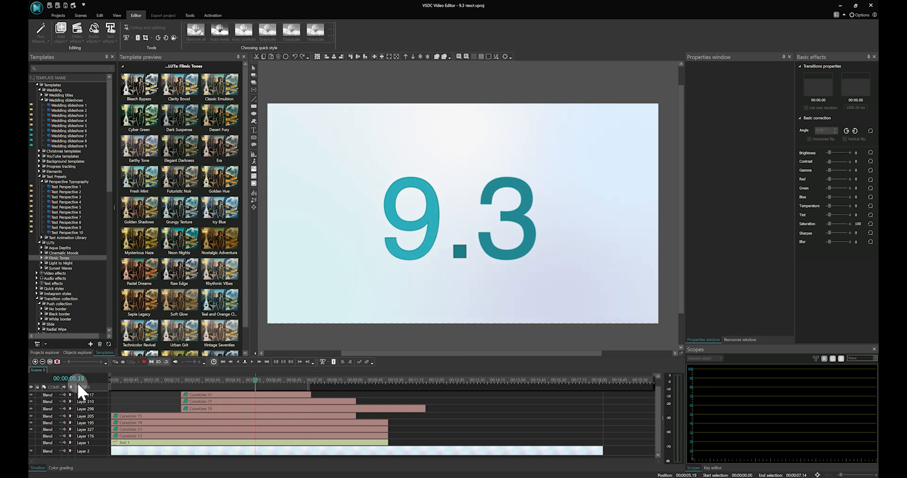
Play and replay the timeline to preview the animated 9.3 title's outline and fill stages
click(110, 380)
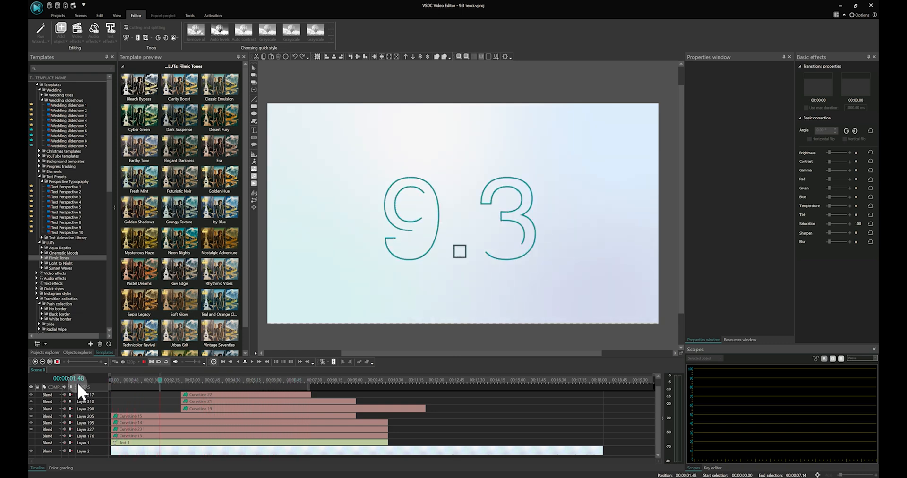
click(213, 379)
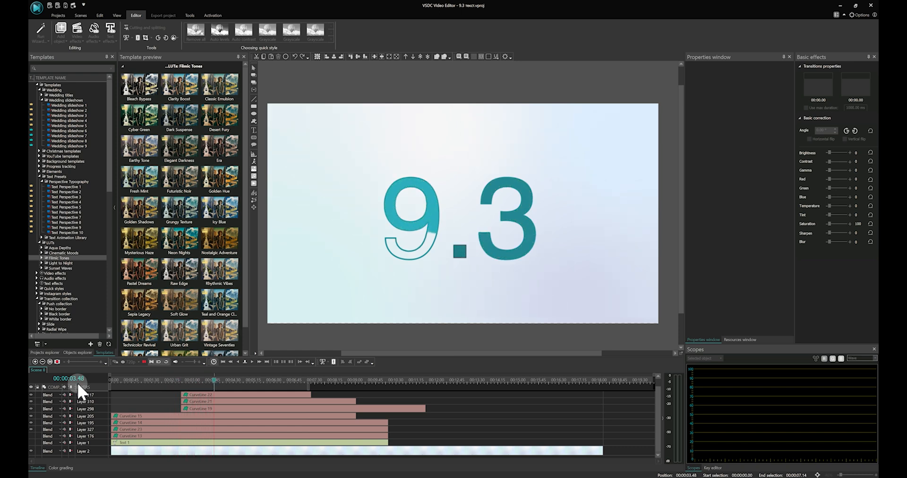